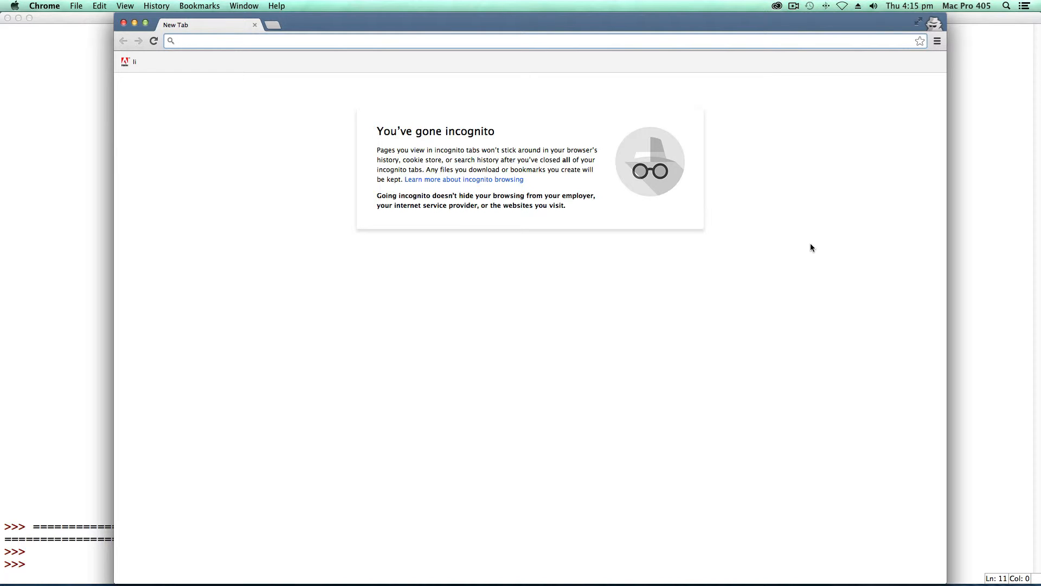
# - Google 'python count occurrences of character in string' and open the Stack Overflow answer
pyautogui.write('python.org')
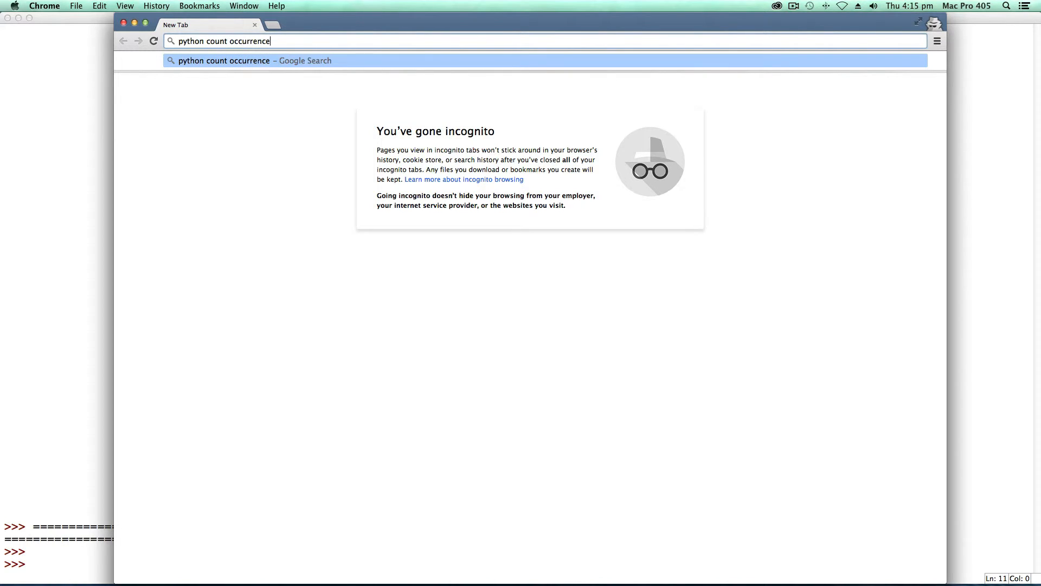
pyautogui.write('s of character')
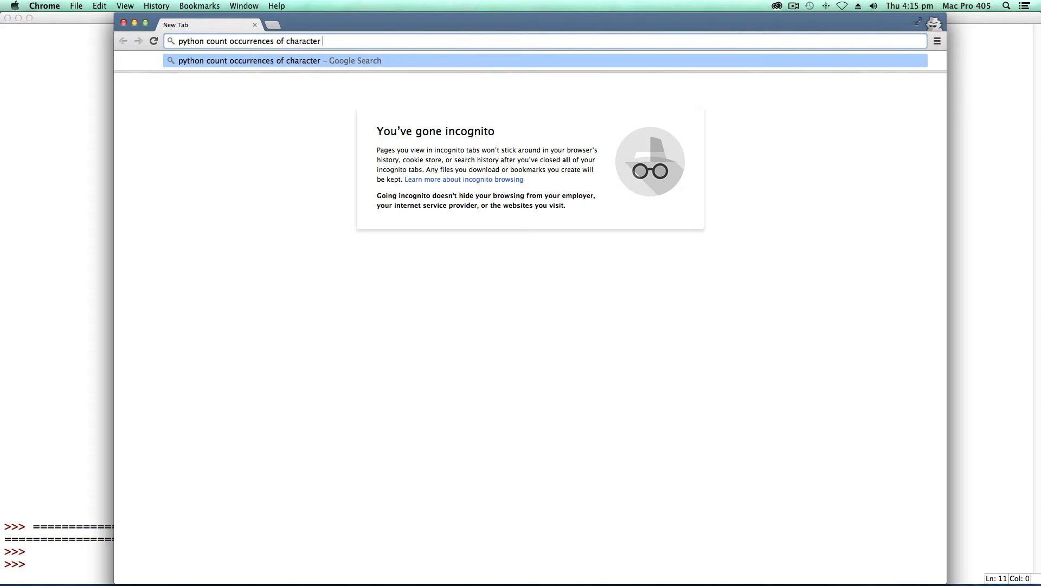
pyautogui.press('Return')
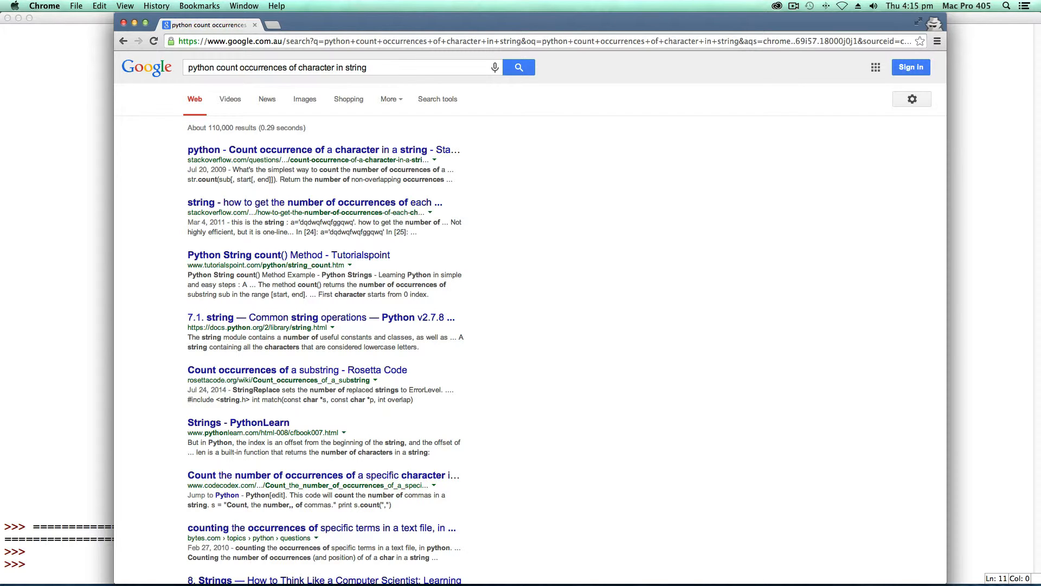
pyautogui.moveTo(831, 307)
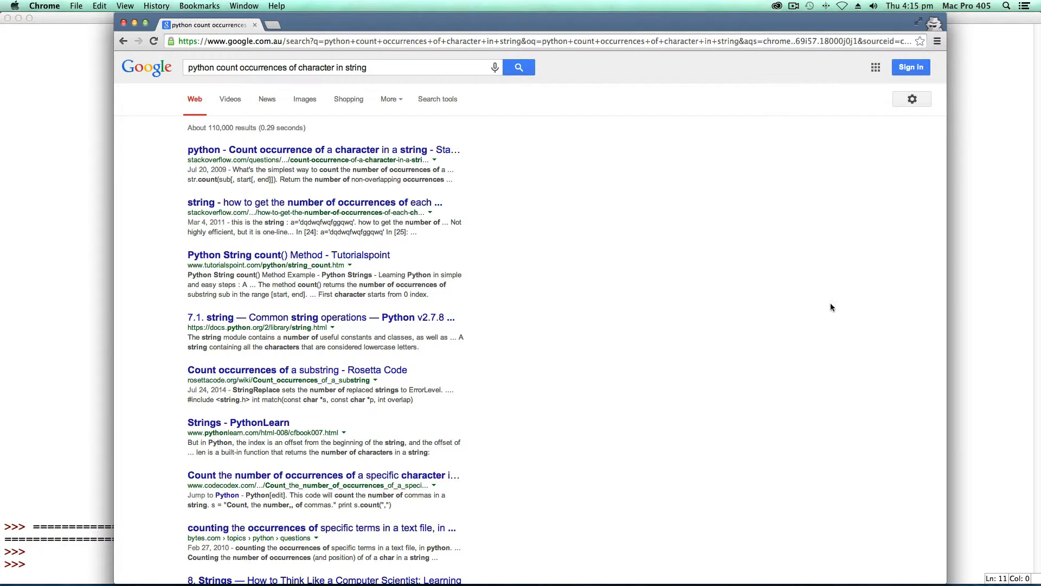
pyautogui.click(323, 150)
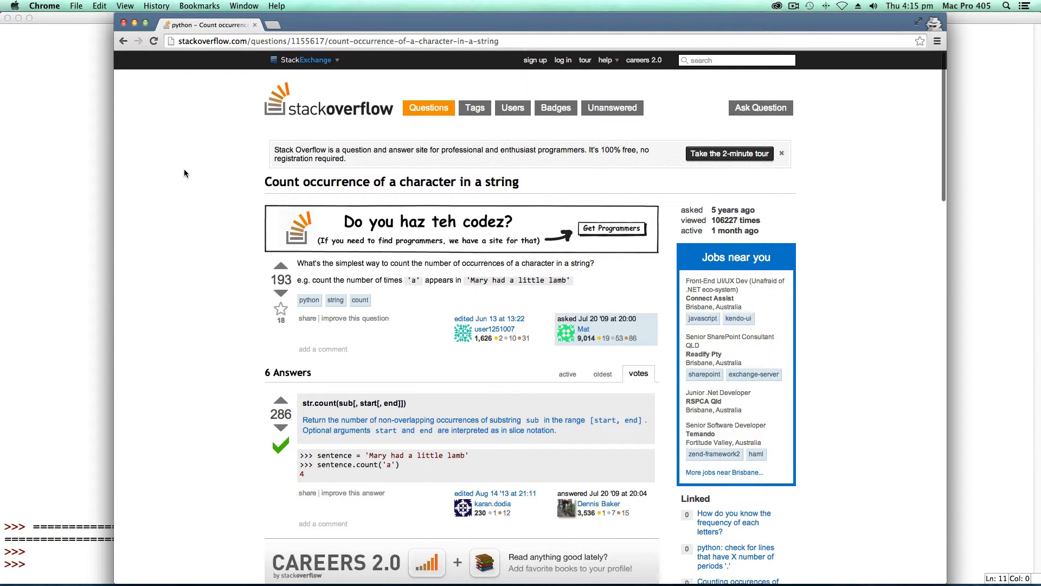
pyautogui.scroll(-3)
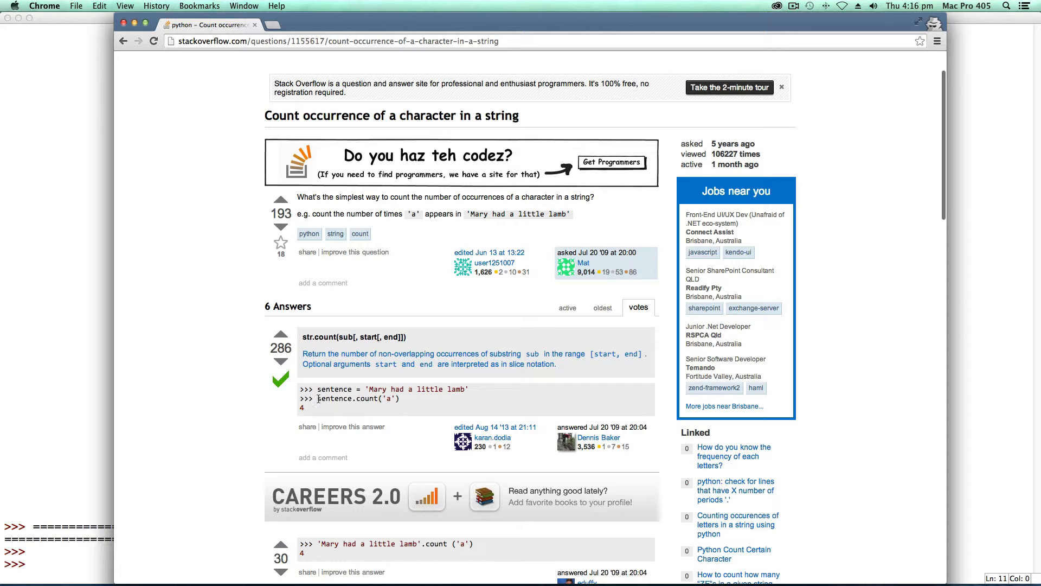
pyautogui.moveTo(317, 398); pyautogui.dragTo(400, 398)
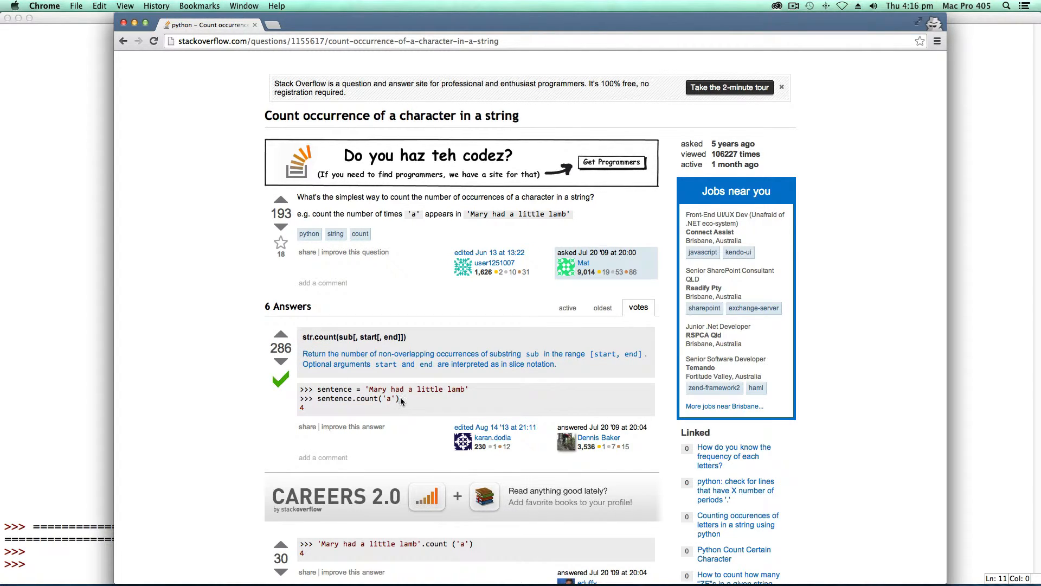
pyautogui.doubleClick(357, 399)
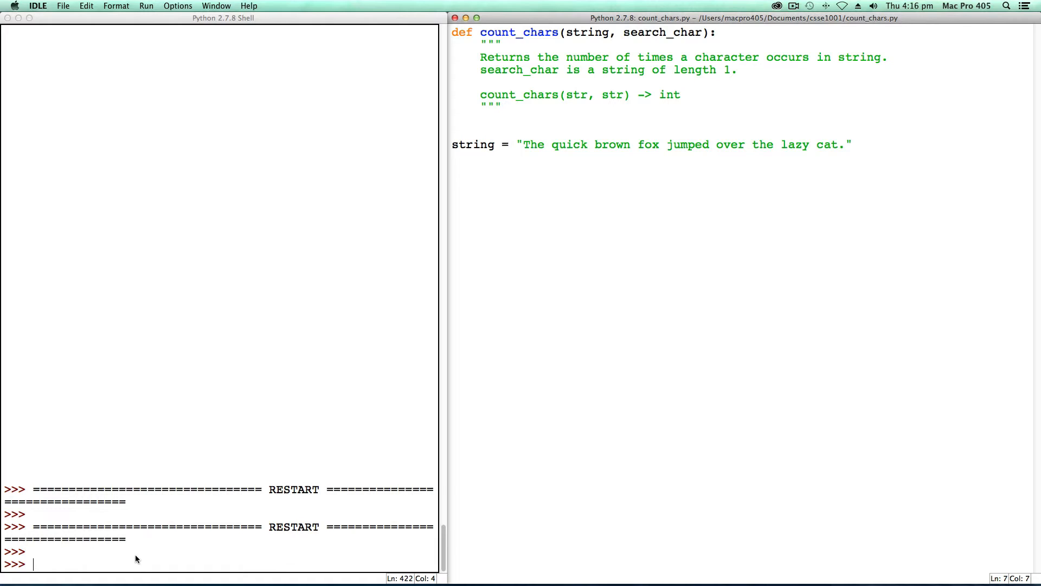
# - Display the string in the shell and run string.count('o'), which returns 3
pyautogui.write('string')
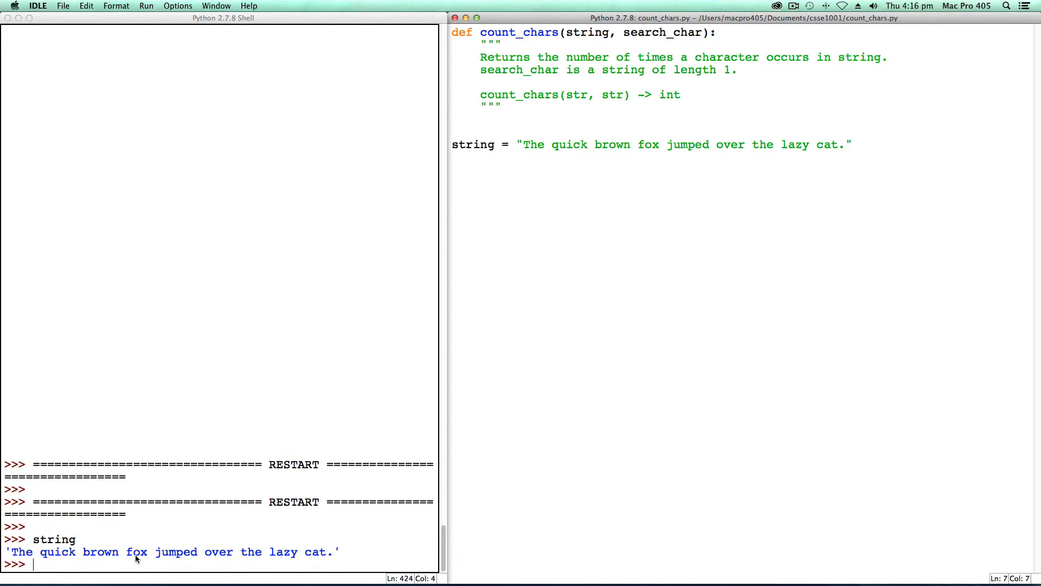
pyautogui.write('stri')
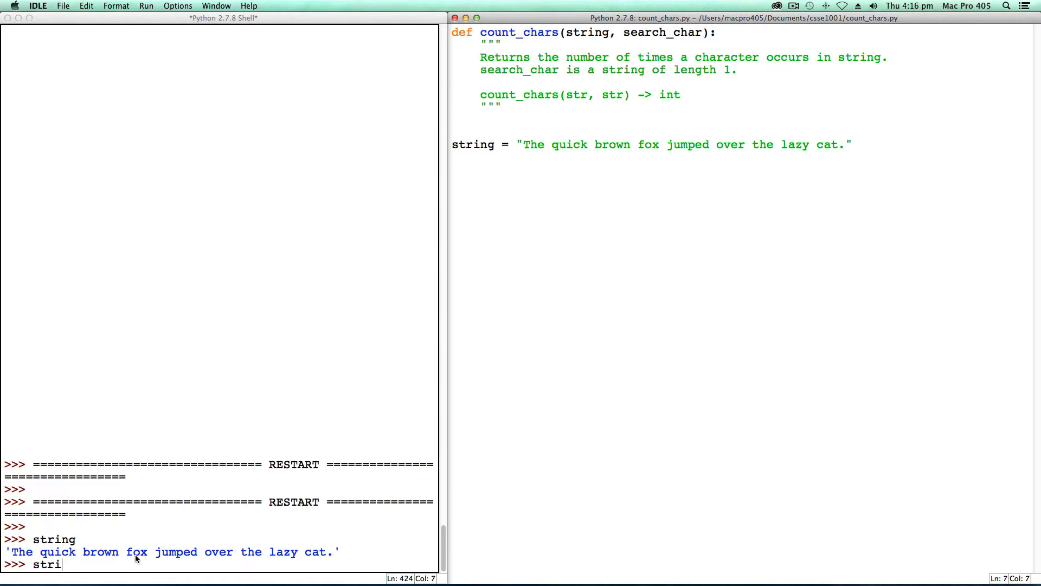
pyautogui.write('ng.count(')
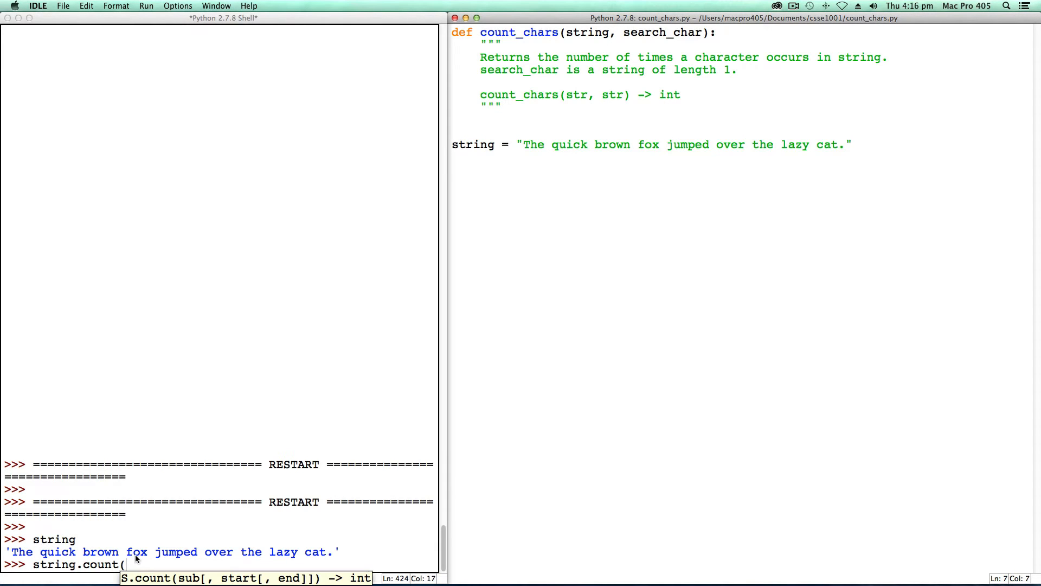
pyautogui.write("'")
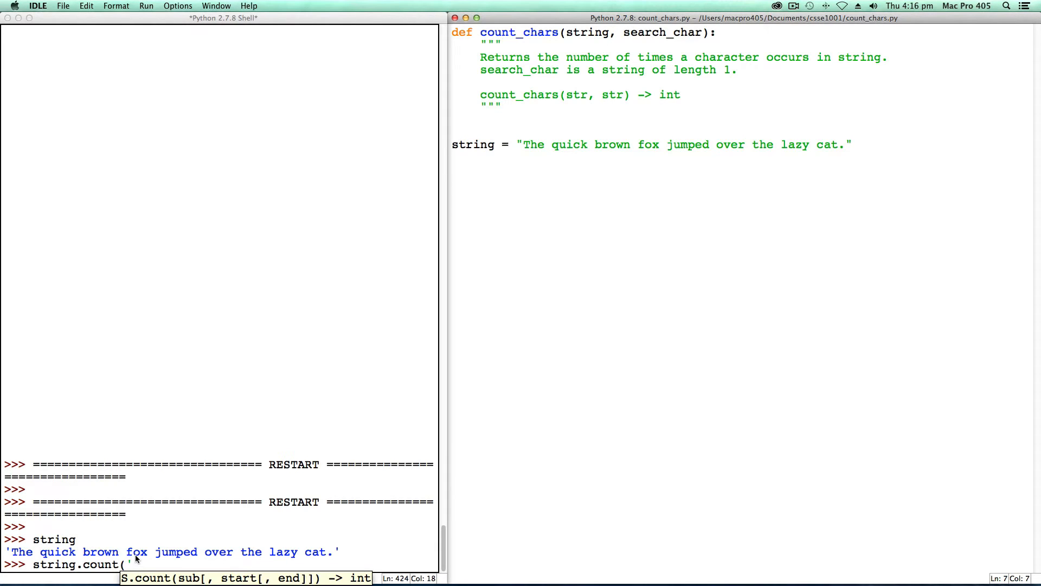
pyautogui.write("o')")
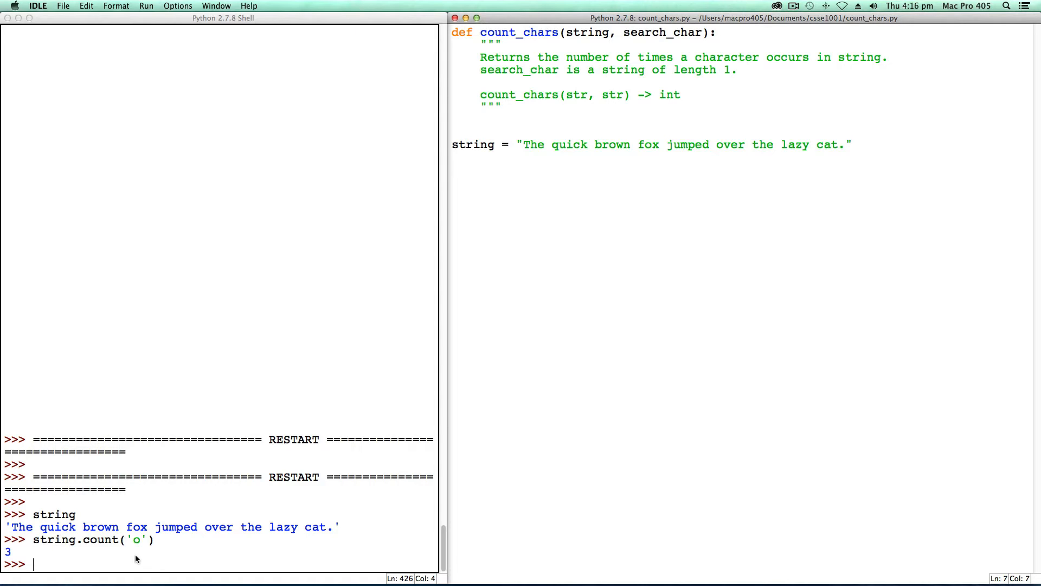
# - Edit the count call to string.count('g') and run it, returning 0
pyautogui.write("string.count('o')")
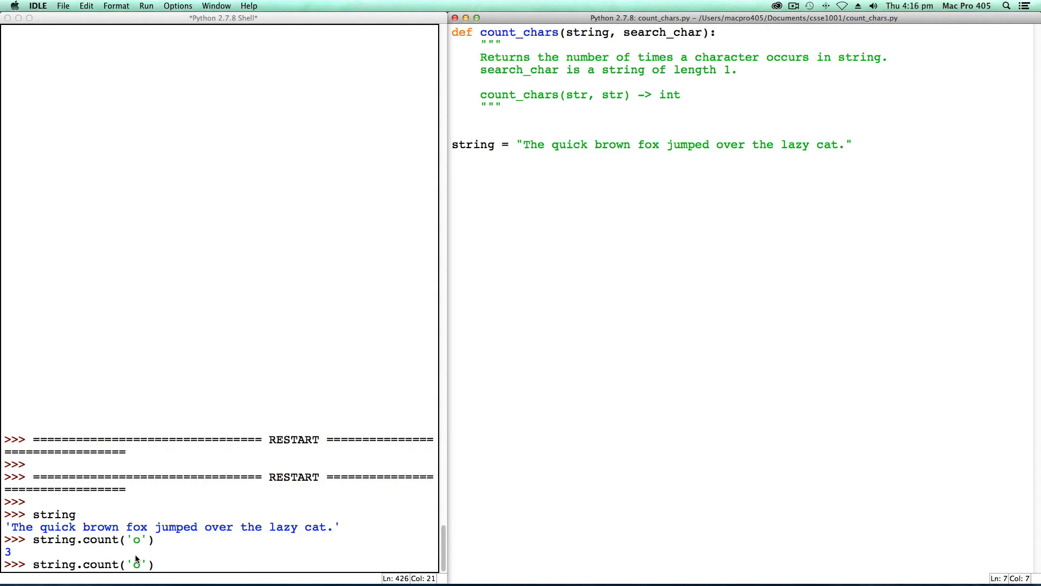
pyautogui.press('backspace')
pyautogui.write('g')
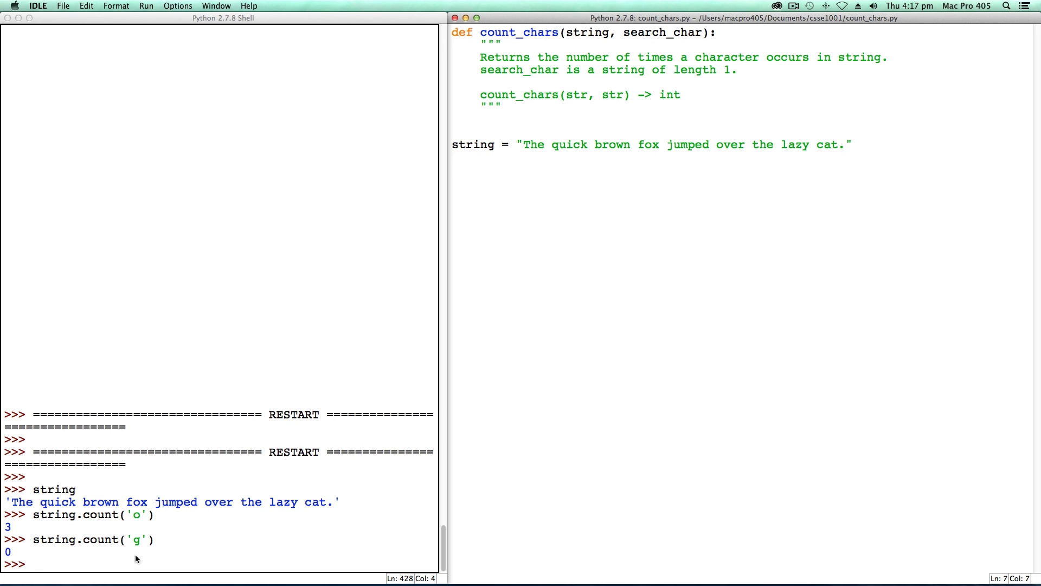
pyautogui.click(35, 563)
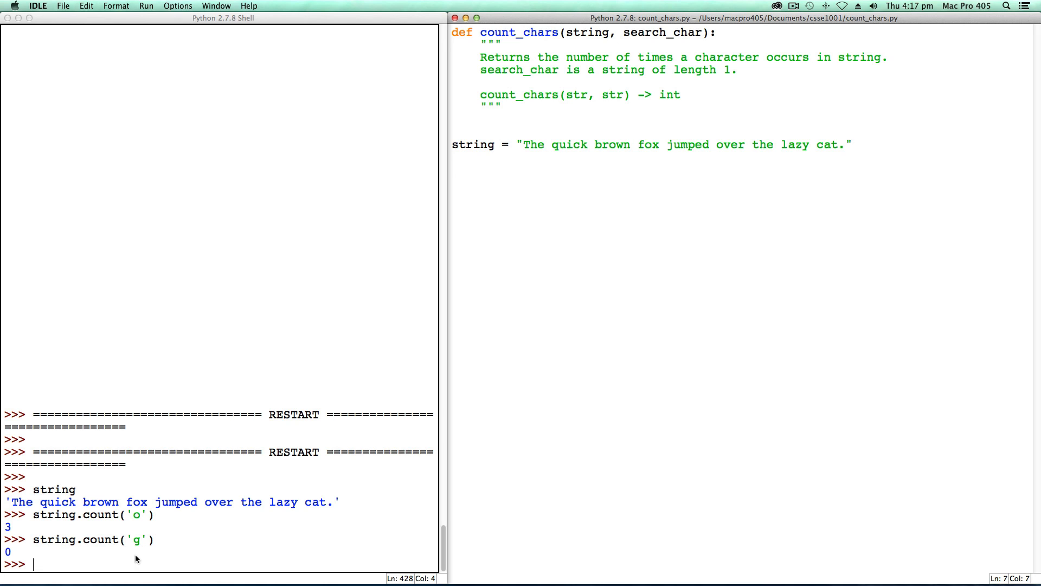